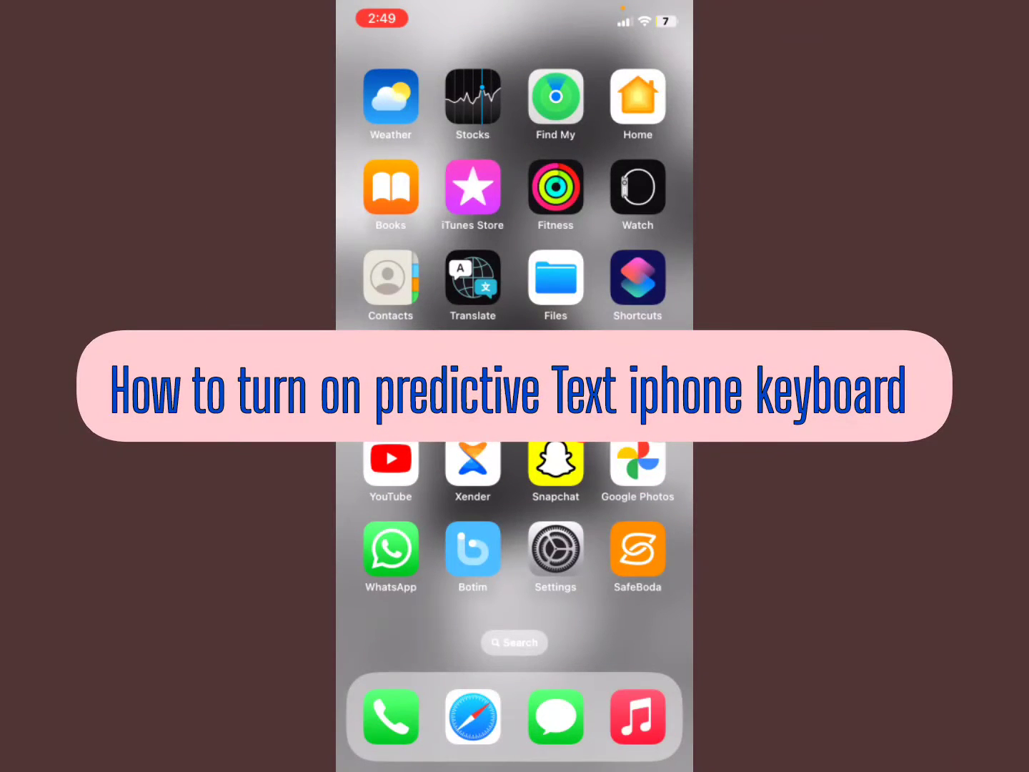
# Step: Try typing 'W' in an app to check the keyboard, then return to the home screen
pyautogui.click(514, 643)
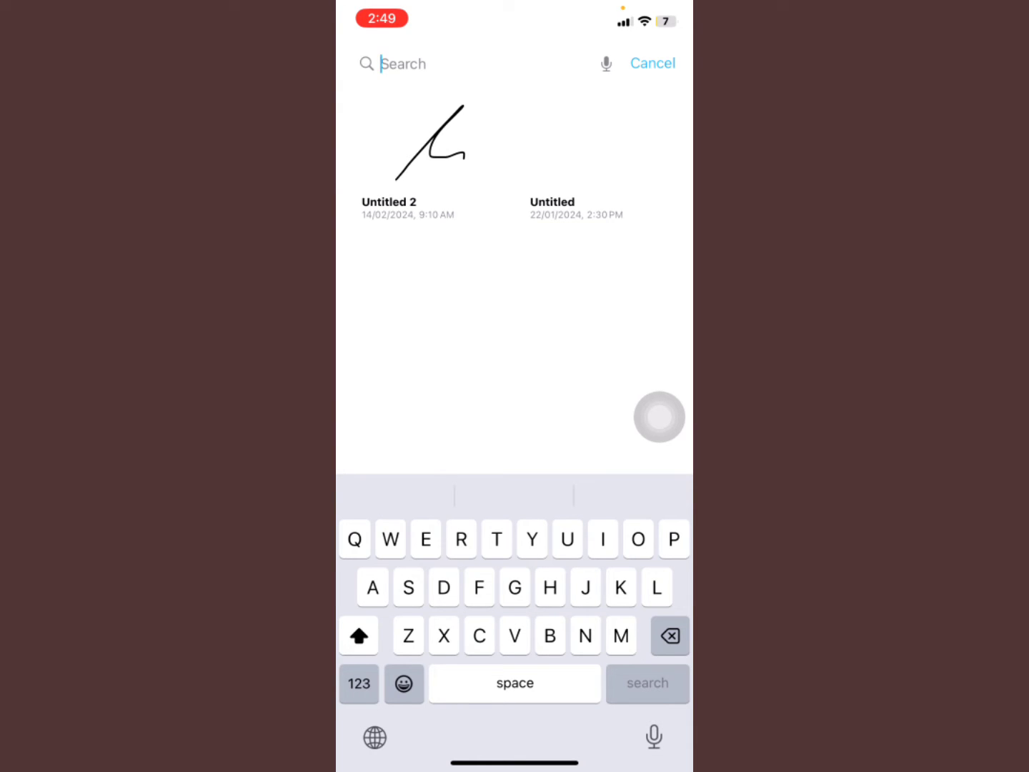
pyautogui.write('W')
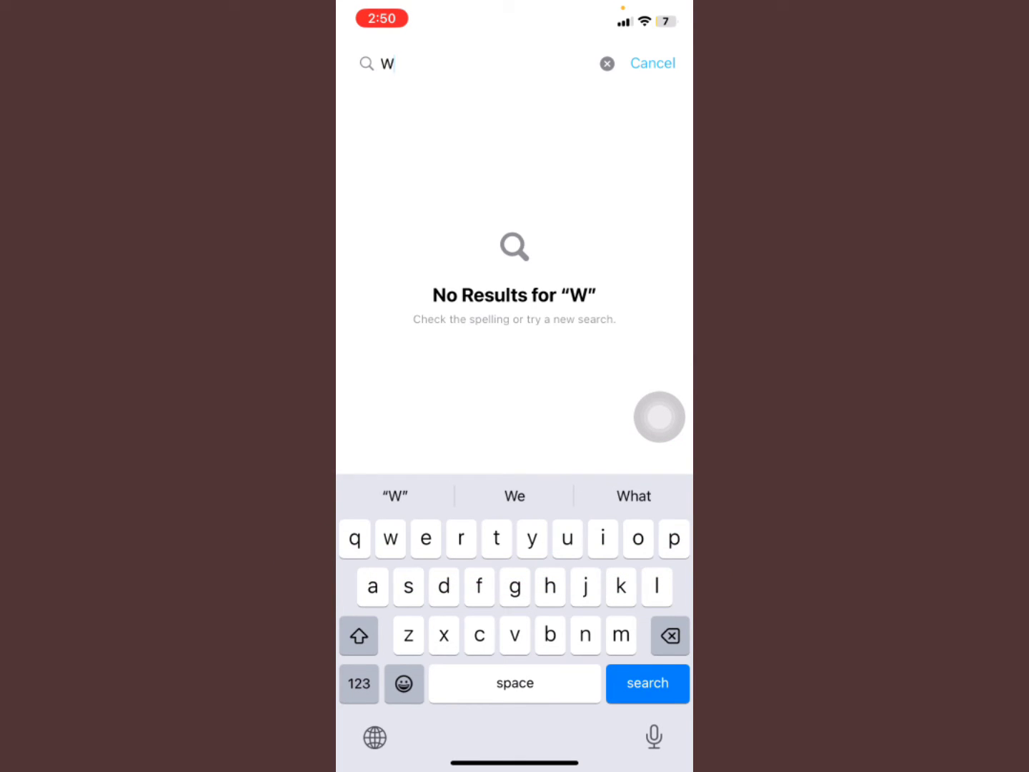
pyautogui.click(651, 63)
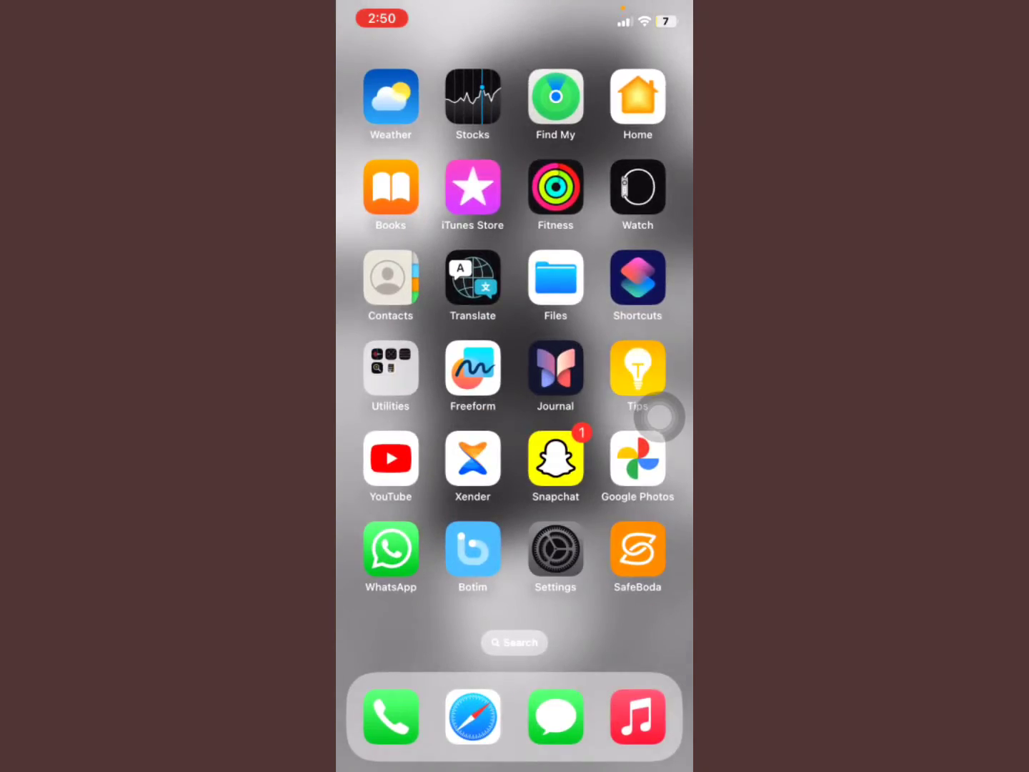
# Step: Navigate Settings > General > Keyboard to reach the Keyboards page
pyautogui.click(555, 553)
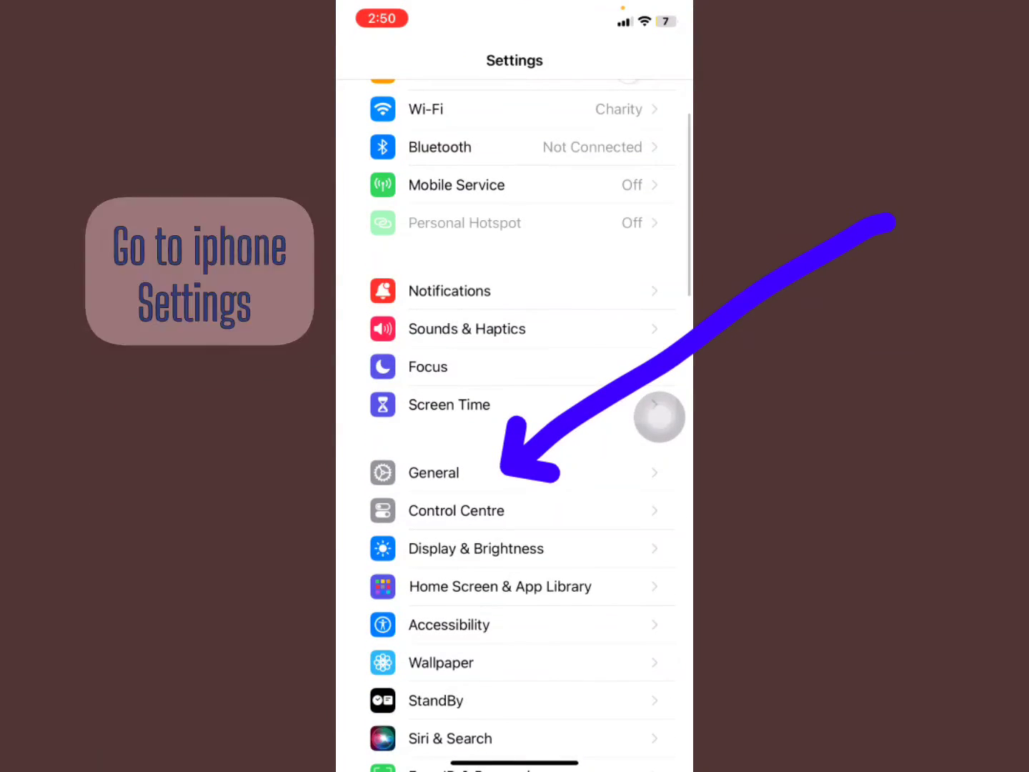
pyautogui.click(433, 472)
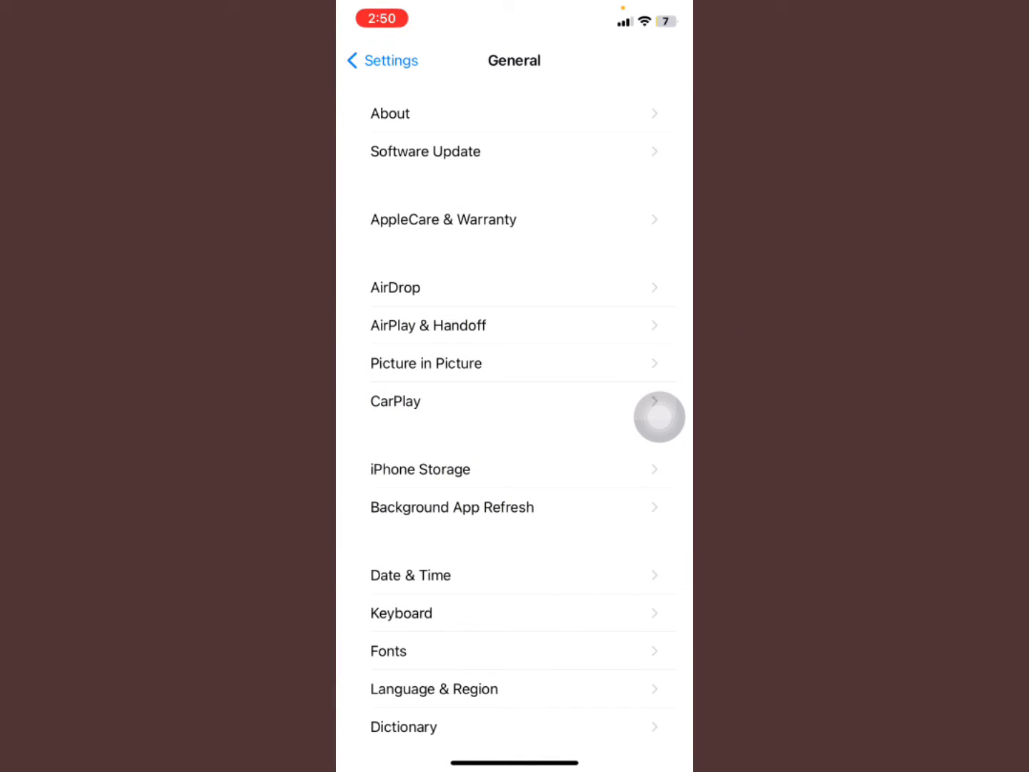
pyautogui.scroll(3)
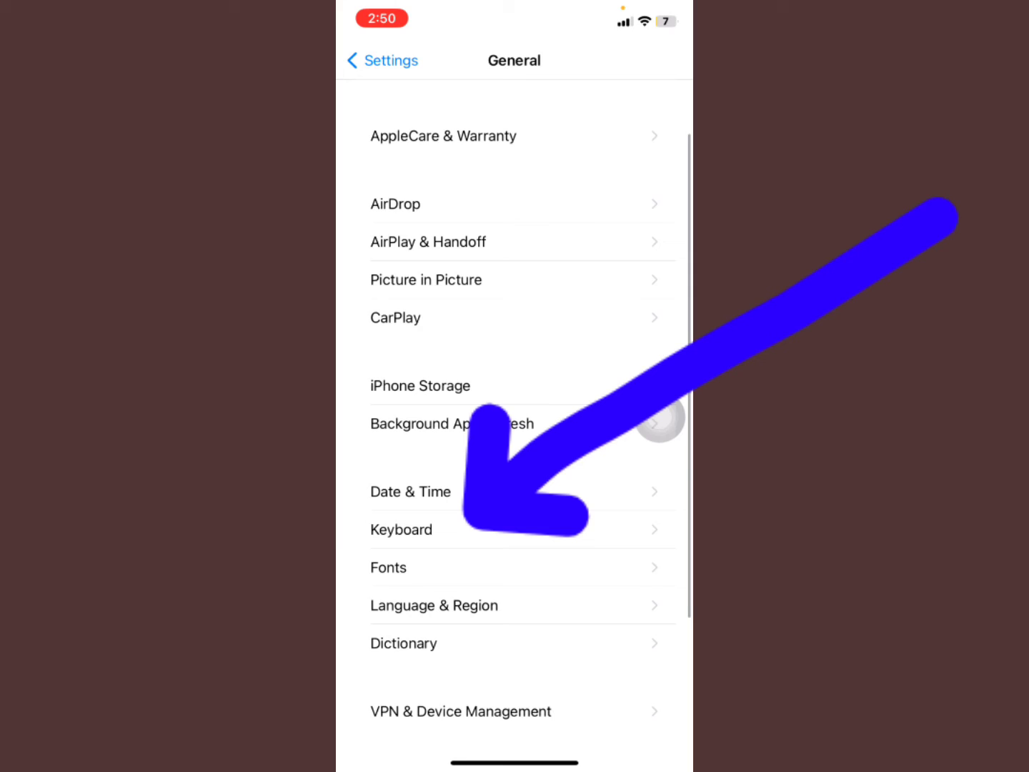
pyautogui.click(401, 530)
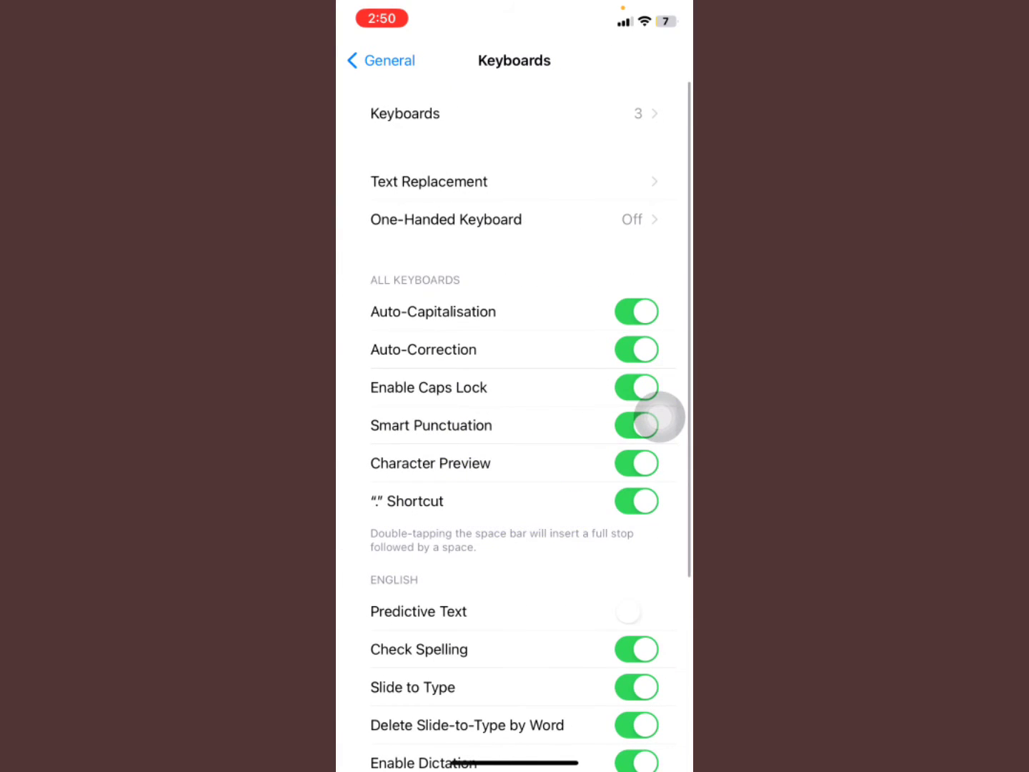
# Step: Toggle Predictive Text on and then back off in the English section
pyautogui.scroll(-3)
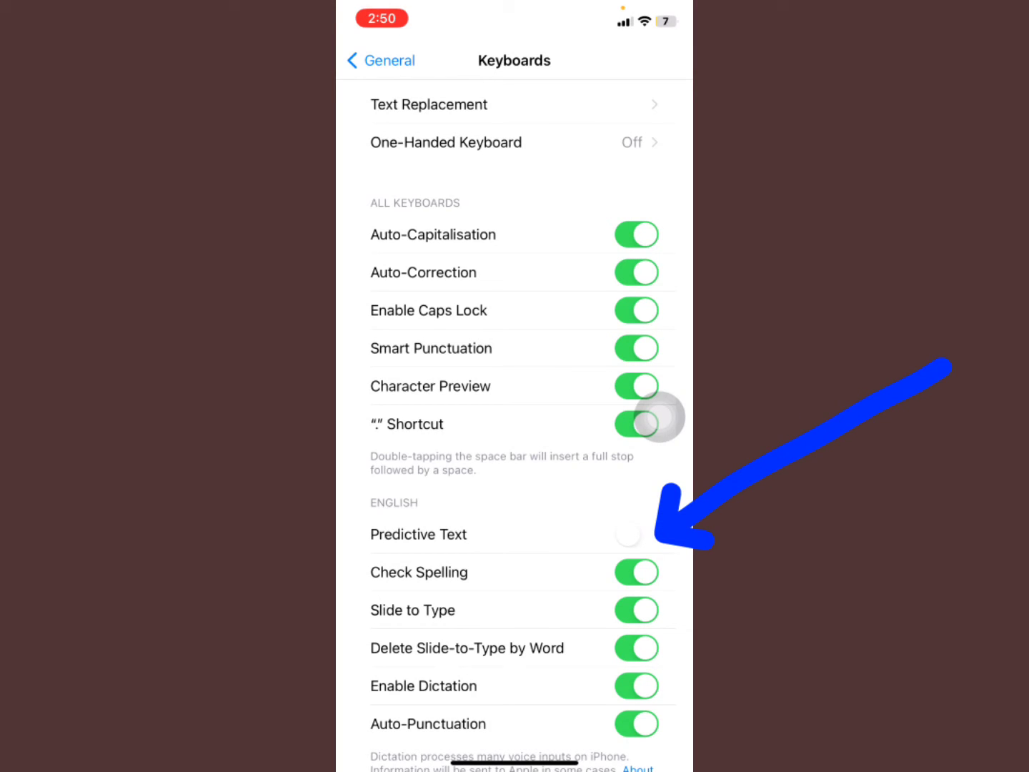
pyautogui.click(634, 534)
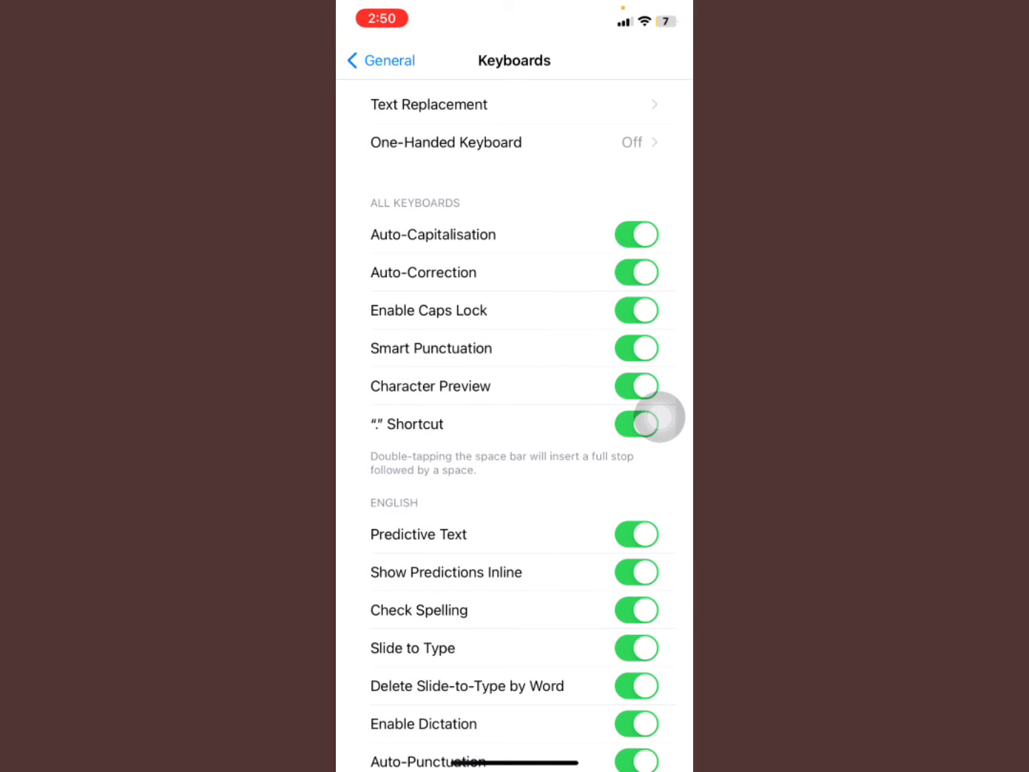
pyautogui.click(635, 534)
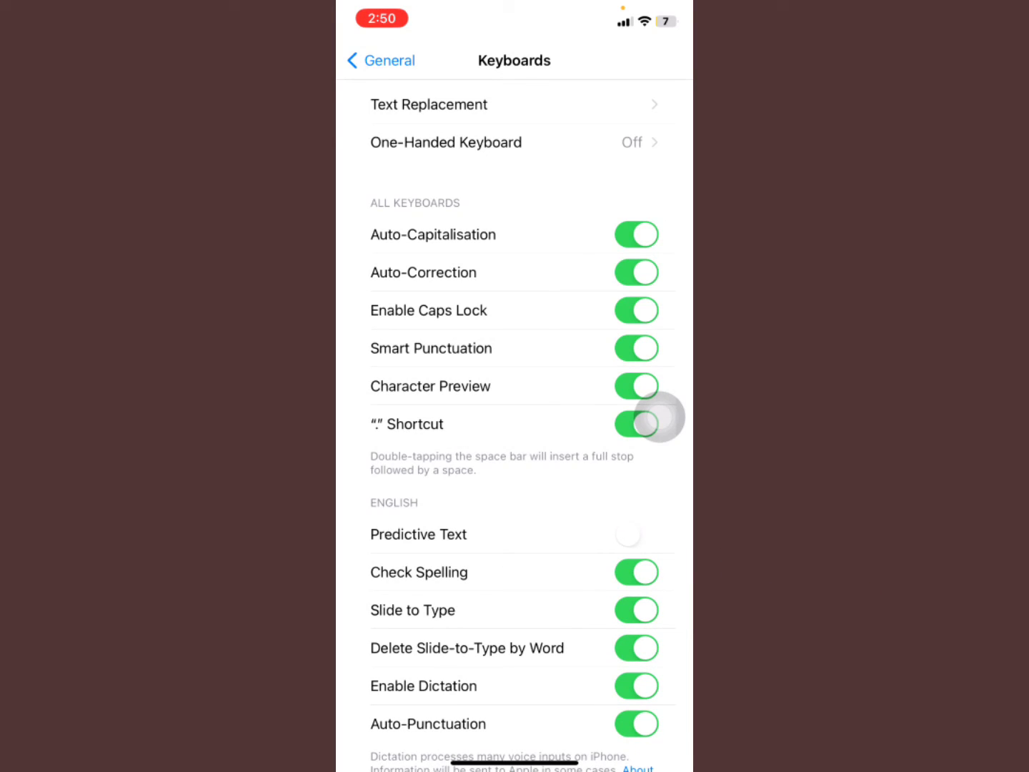
# Step: Leave Settings and type 'W' in an app's search to see no word suggestions
pyautogui.click(635, 535)
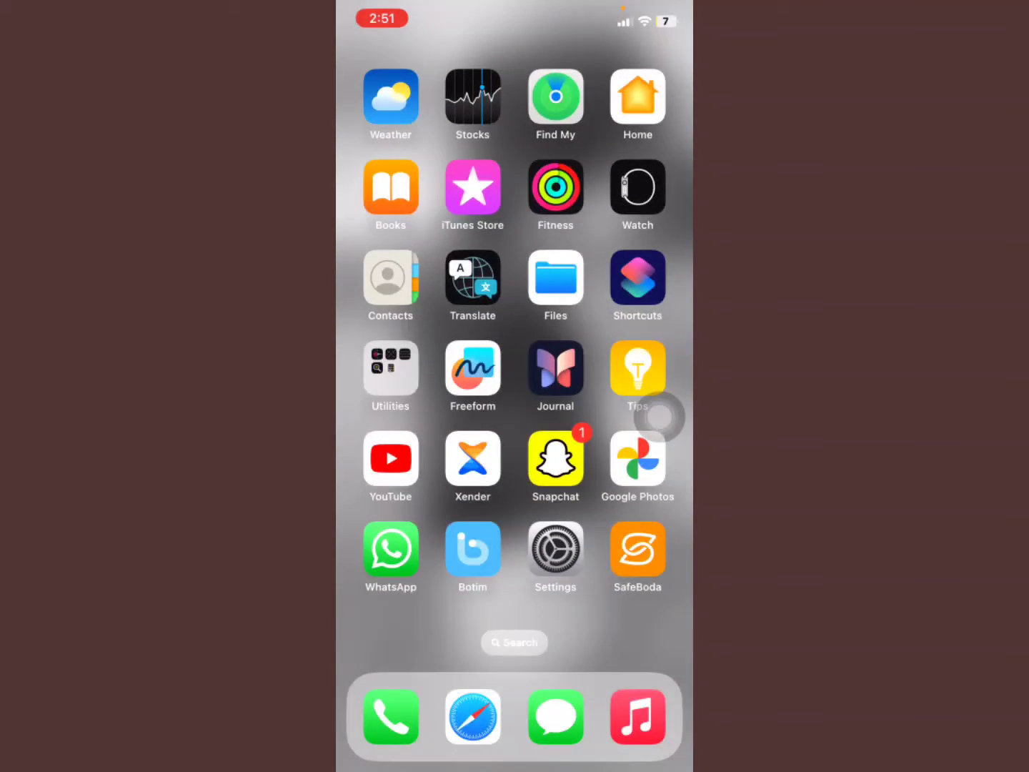
pyautogui.write('W')
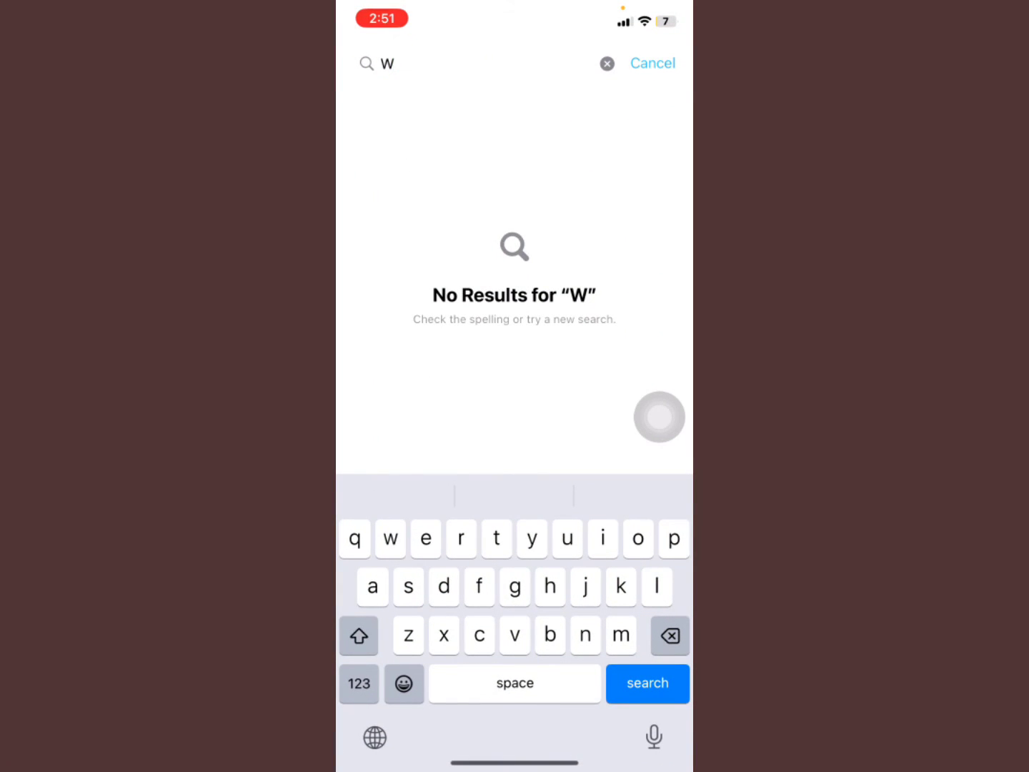